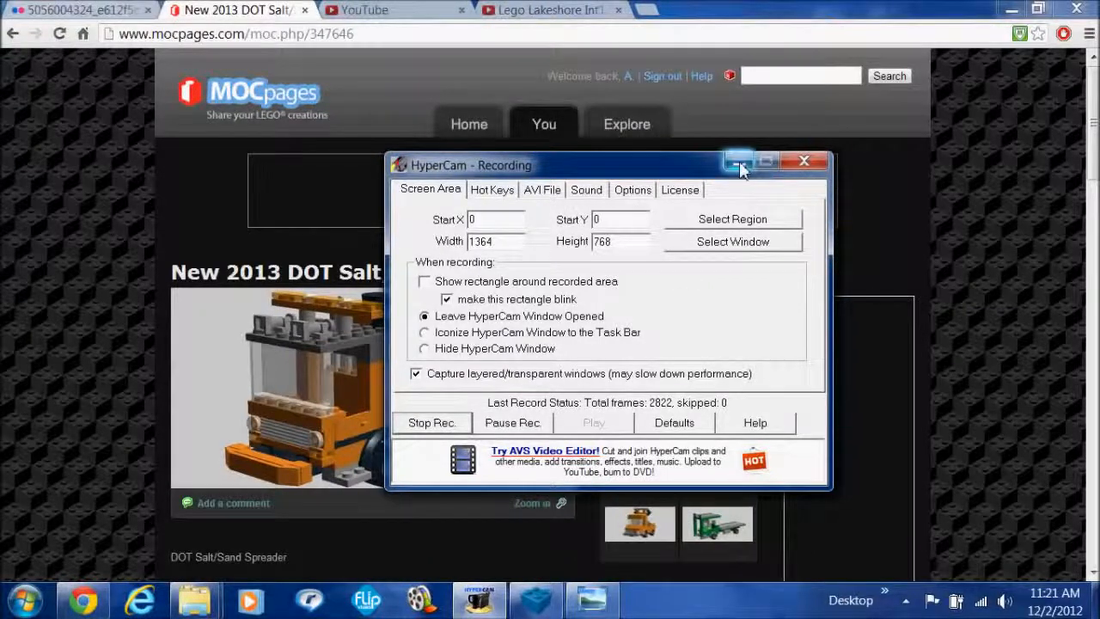
- Minimize the HyperCam recording window to reveal the Salt/Sand Spreader MOCpages post
{"action": "left_click", "coordinate": [738, 162]}
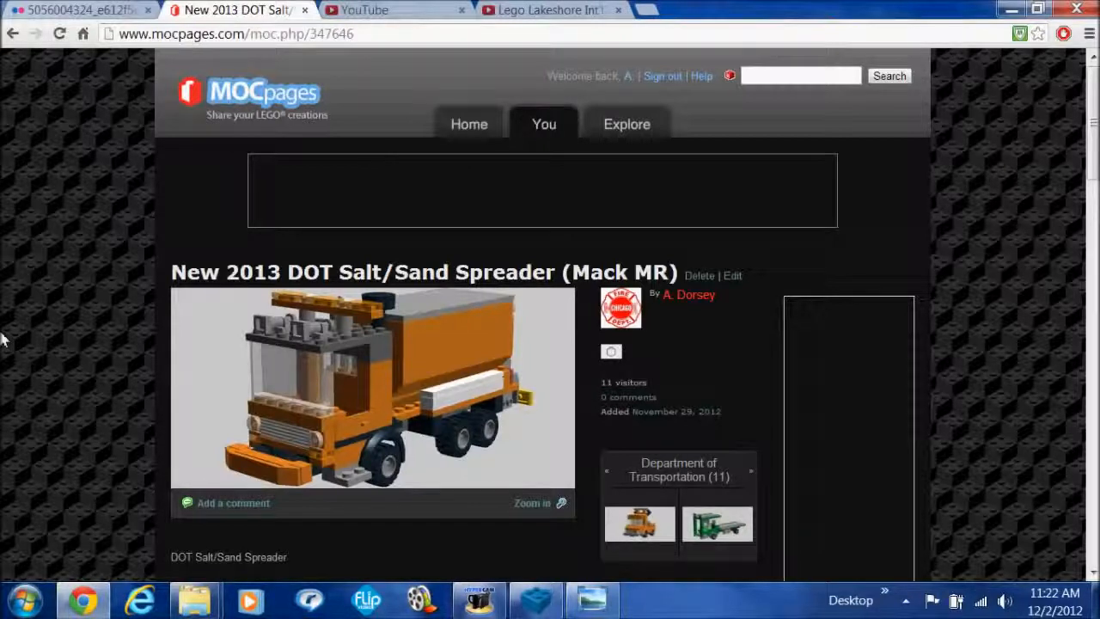
- Highlight the 2013 Mack MR salt/sand spreader description under About this creation
{"action": "scroll", "scroll_direction": "down", "scroll_amount": 3}
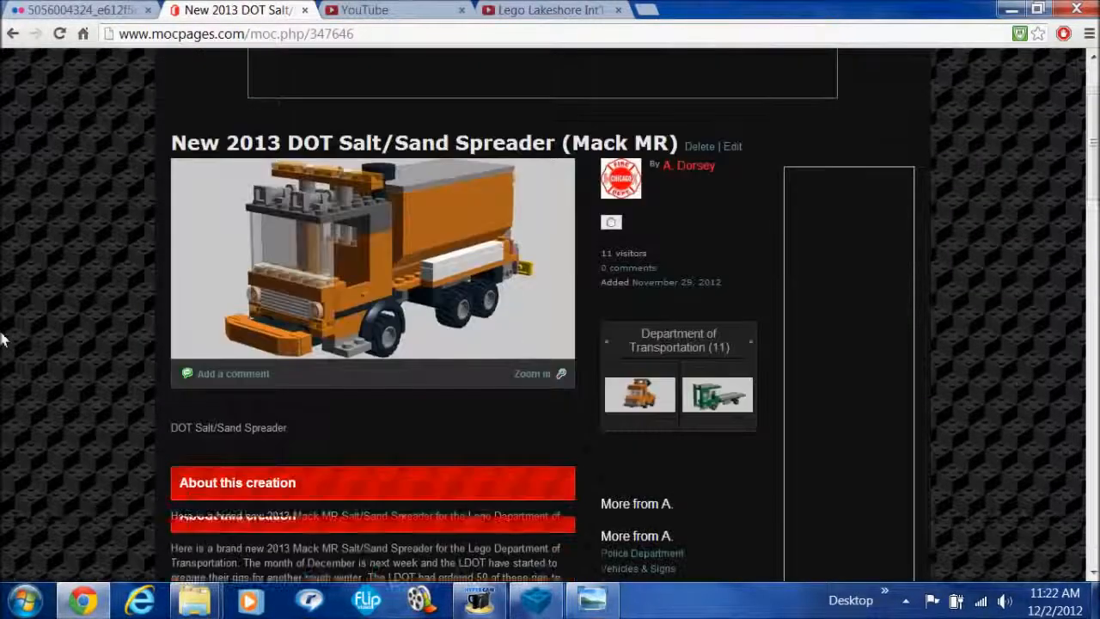
{"action": "scroll", "scroll_direction": "down", "scroll_amount": 3}
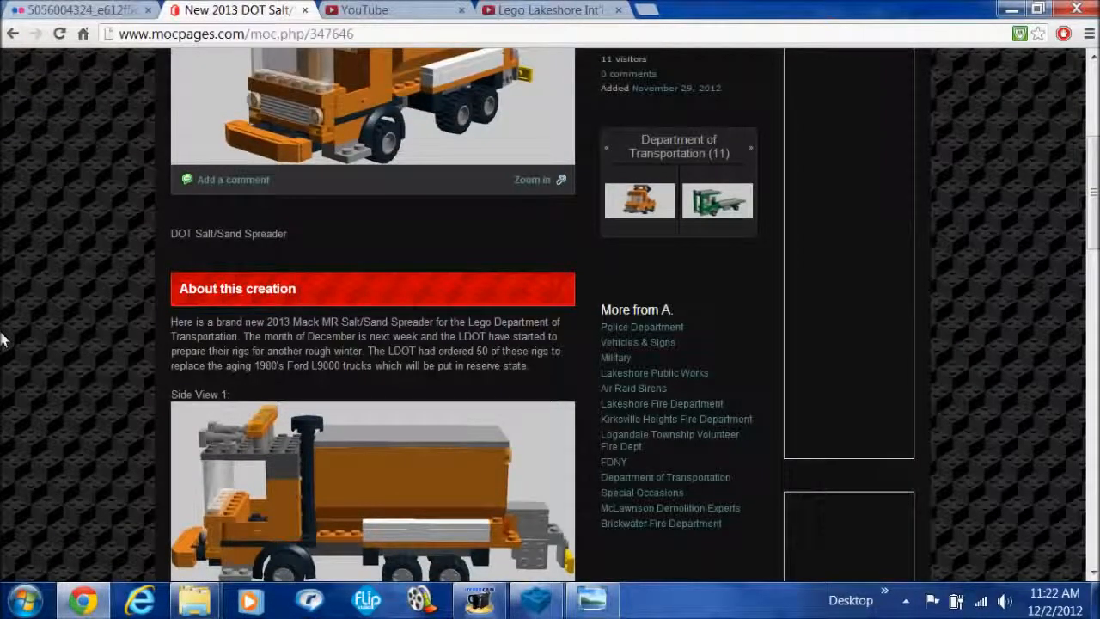
{"action": "mouse_move", "coordinate": [191, 312]}
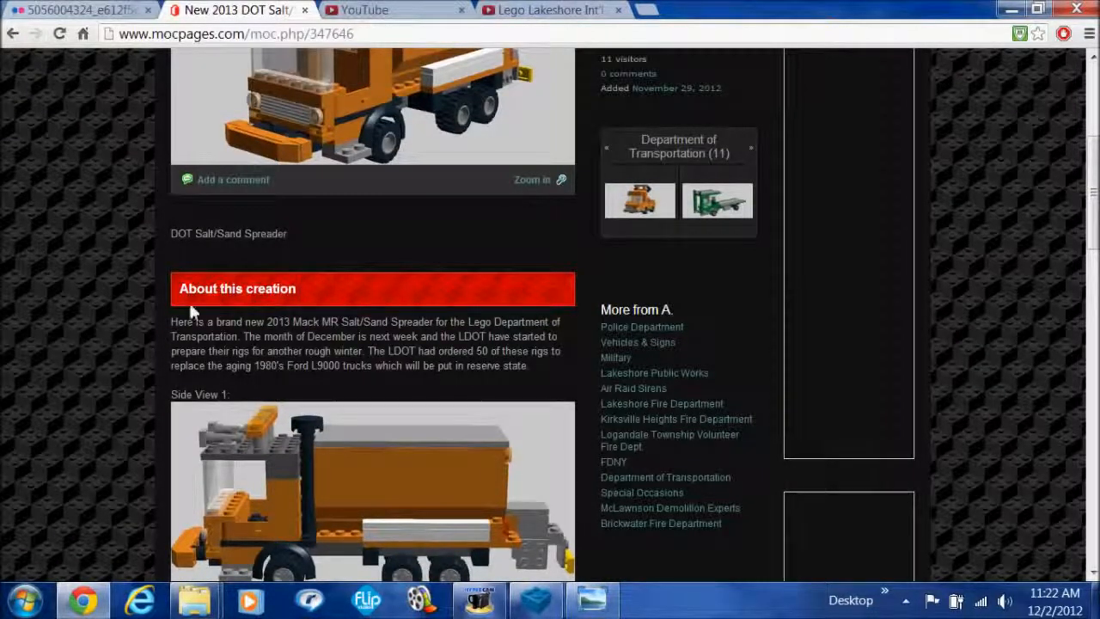
{"action": "left_click_drag", "start_coordinate": [170, 322], "coordinate": [245, 336]}
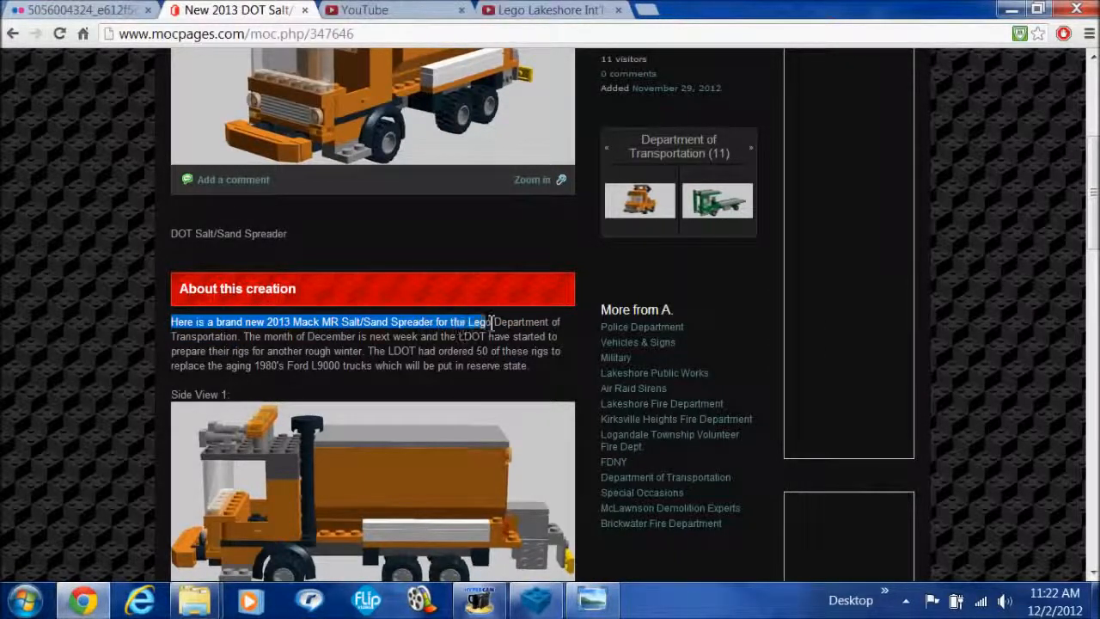
{"action": "left_click_drag", "start_coordinate": [490, 321], "coordinate": [244, 336]}
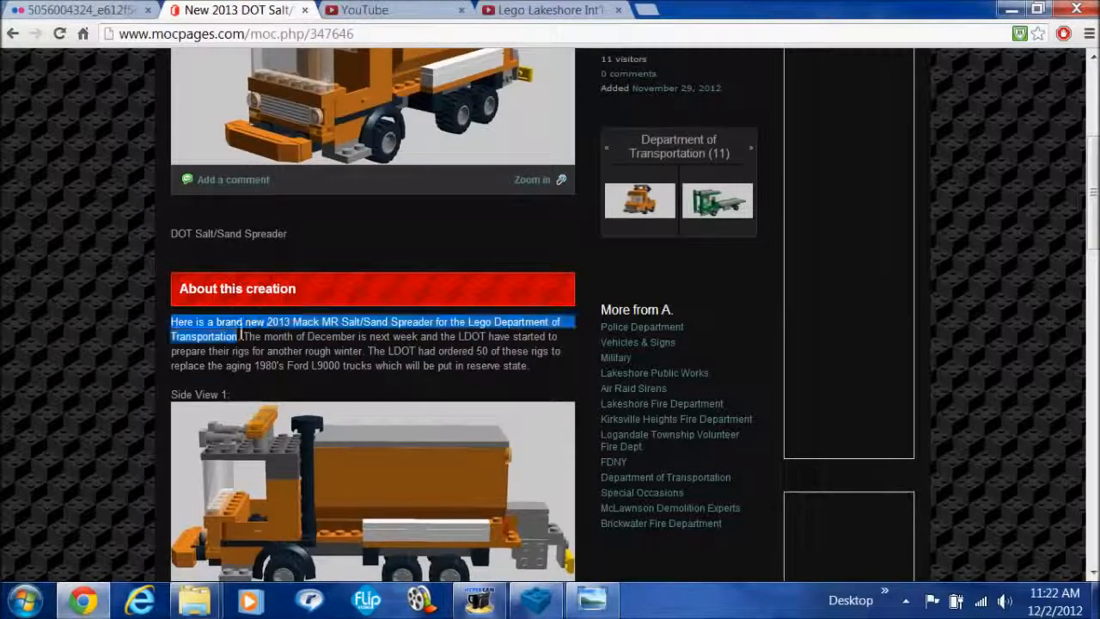
{"action": "left_click_drag", "start_coordinate": [240, 336], "coordinate": [320, 336]}
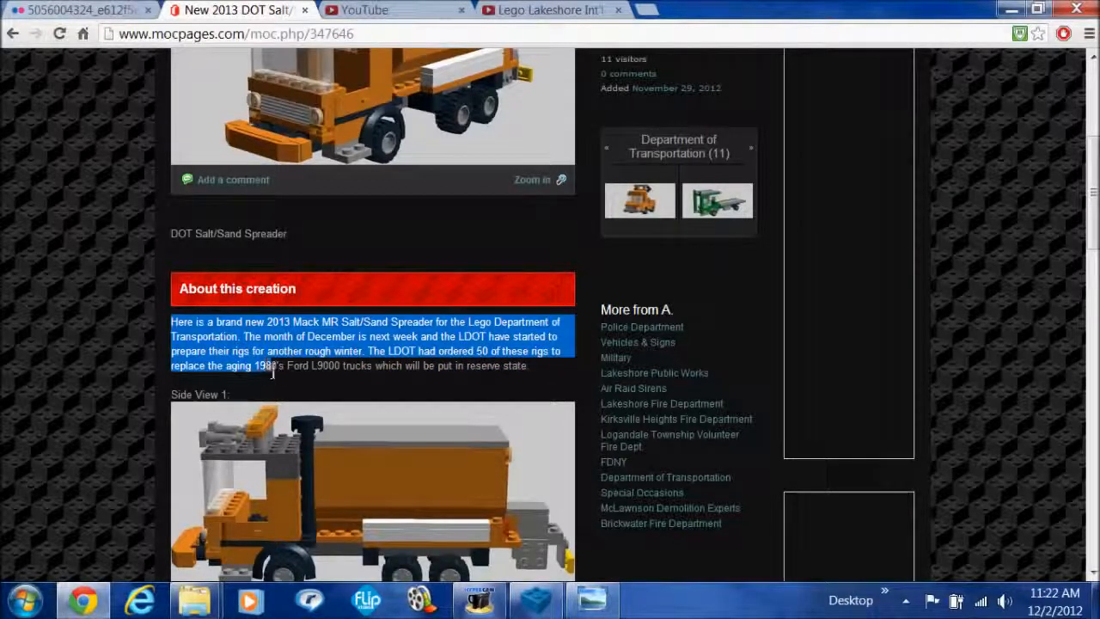
{"action": "left_click_drag", "start_coordinate": [273, 366], "coordinate": [342, 366]}
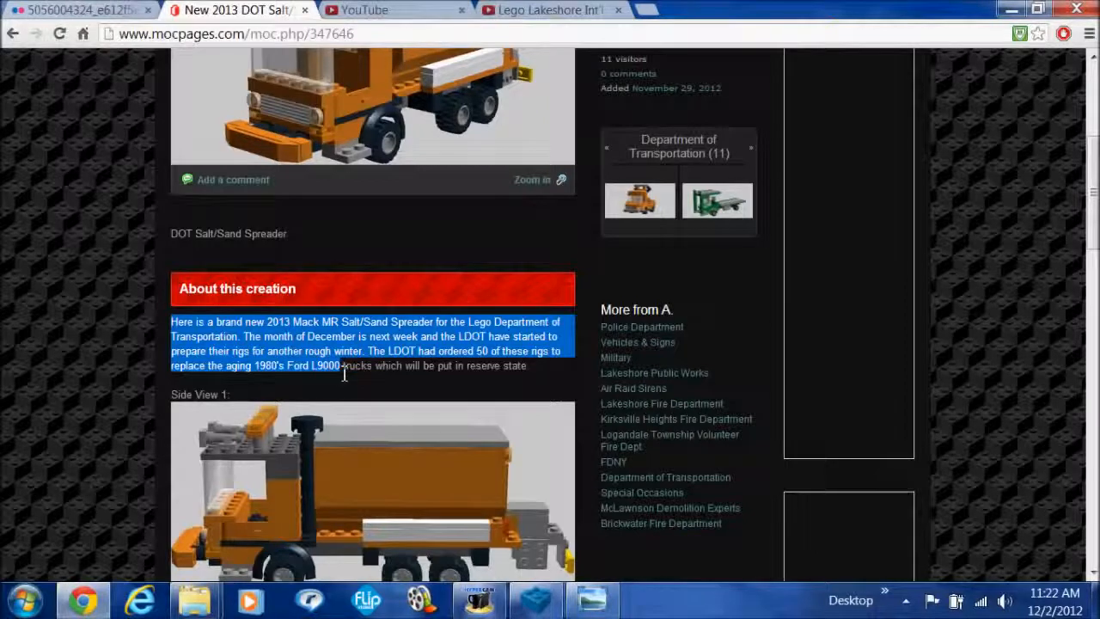
{"action": "mouse_move", "coordinate": [343, 370]}
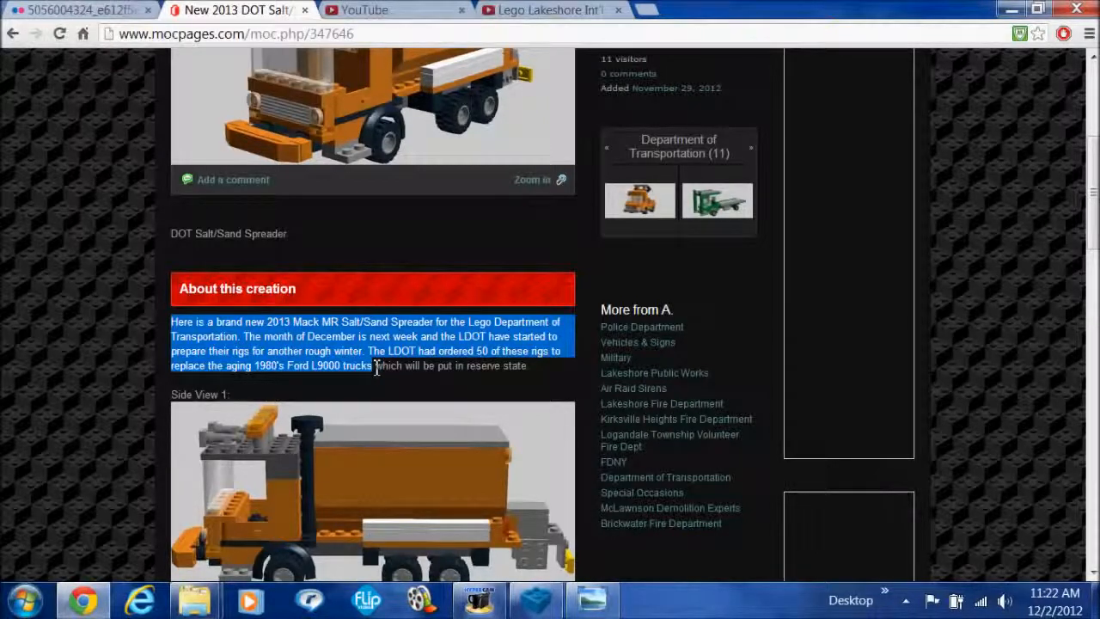
{"action": "left_click_drag", "start_coordinate": [374, 365], "coordinate": [533, 369]}
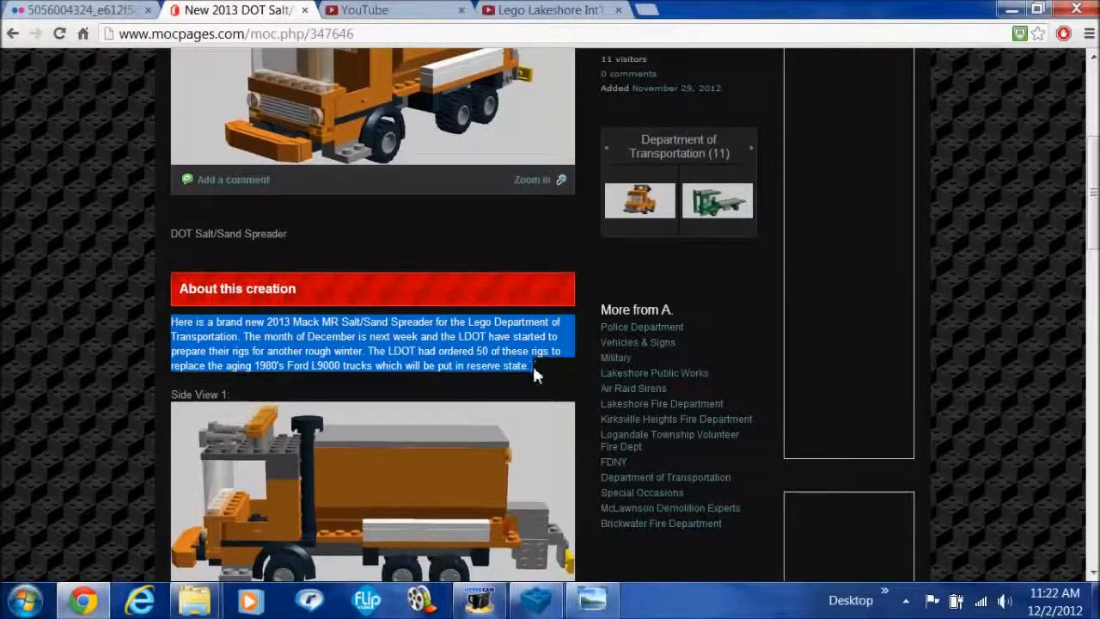
- Scroll past the side and rear views to the Truck In Real Life photo
{"action": "scroll", "scroll_direction": "down", "scroll_amount": 3}
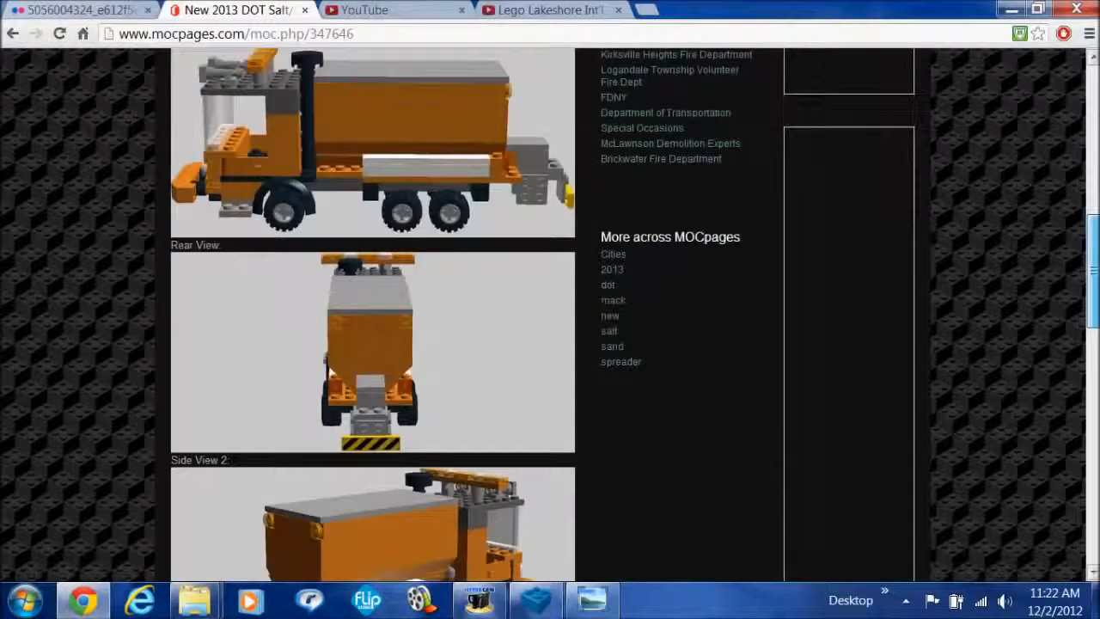
{"action": "scroll", "scroll_direction": "down", "scroll_amount": 3}
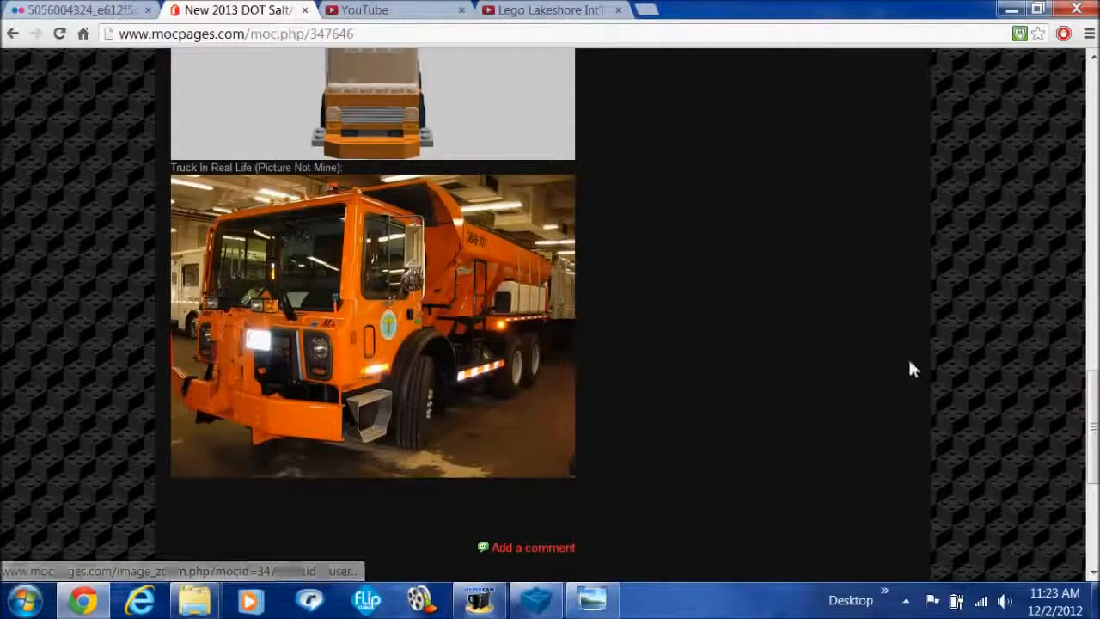
{"action": "scroll", "scroll_direction": "down", "scroll_amount": 3}
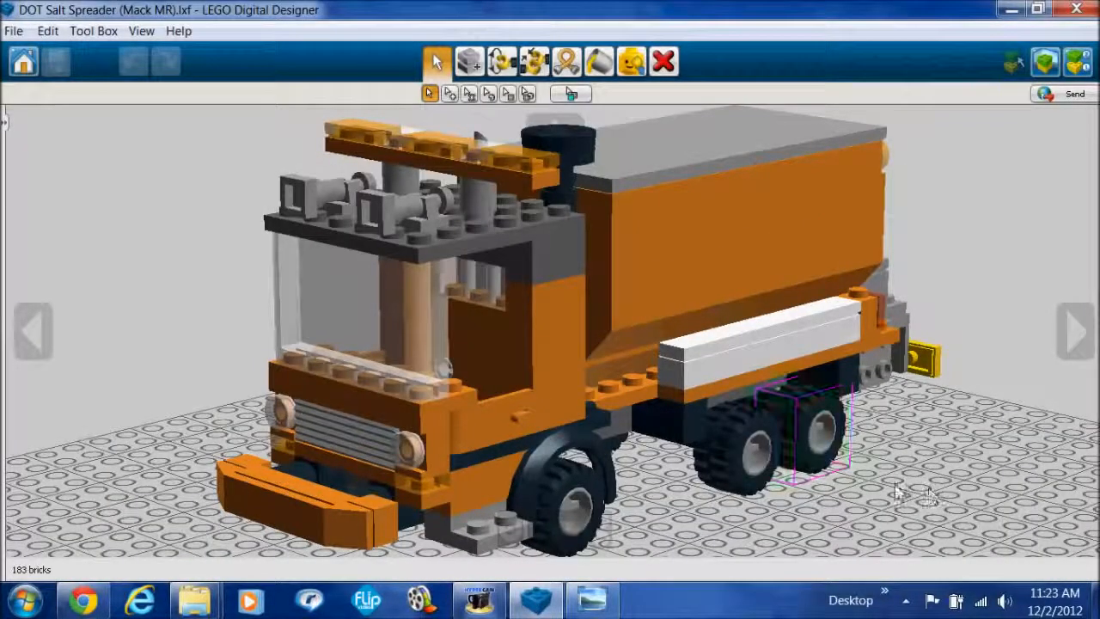
- Orbit the 183-brick truck model to view its side and then its rear
{"action": "left_click_drag", "start_coordinate": [899, 490], "coordinate": [627, 481]}
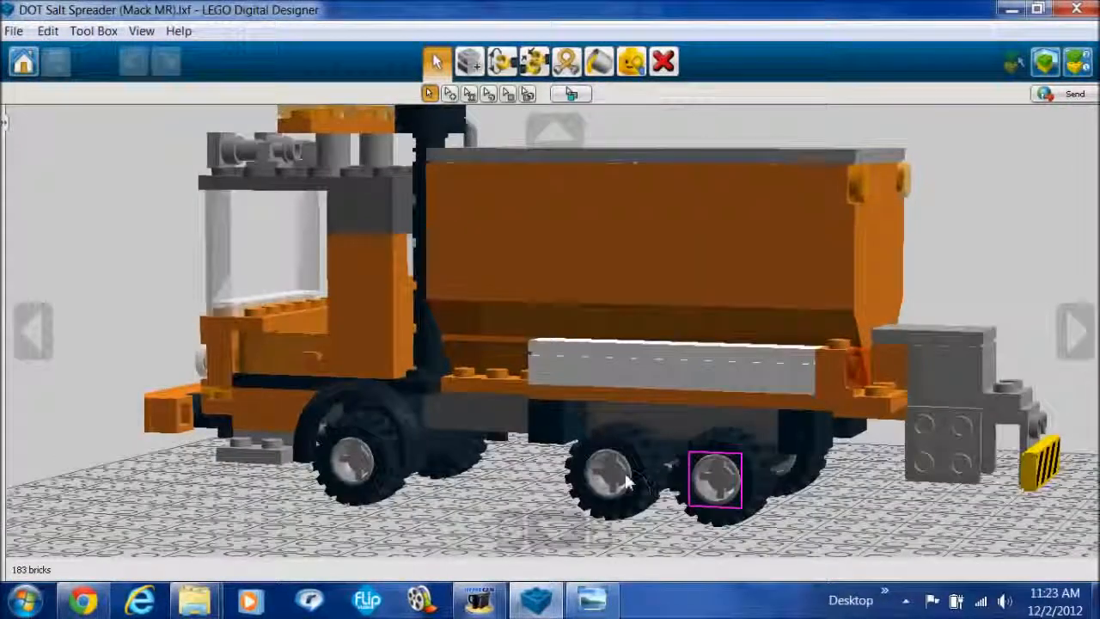
{"action": "left_click_drag", "start_coordinate": [628, 481], "coordinate": [528, 472]}
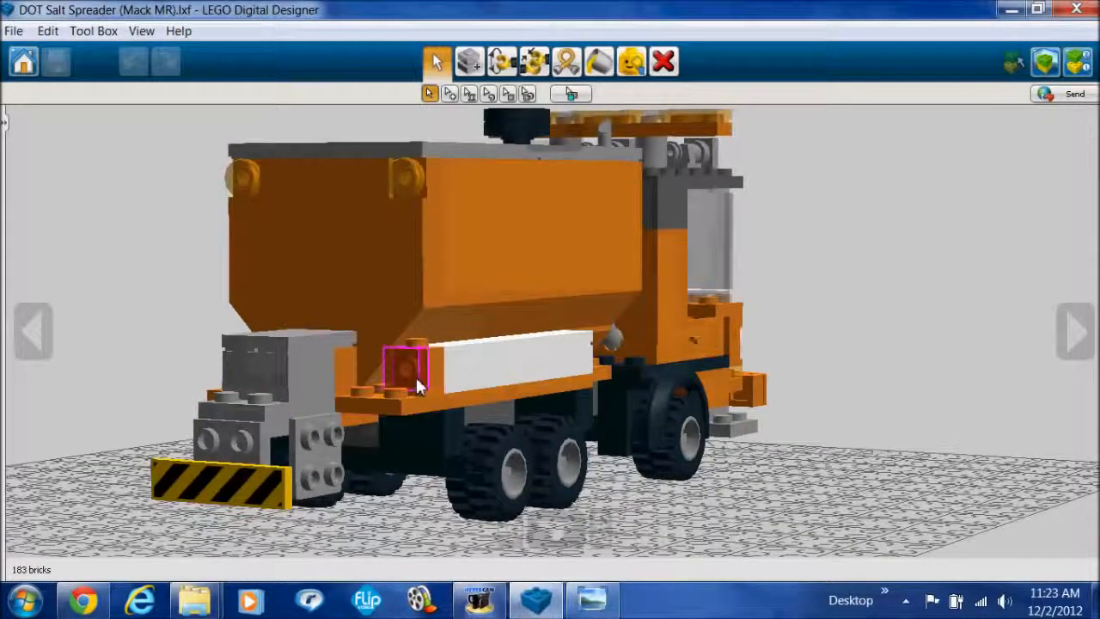
{"action": "left_click_drag", "start_coordinate": [421, 386], "coordinate": [383, 356]}
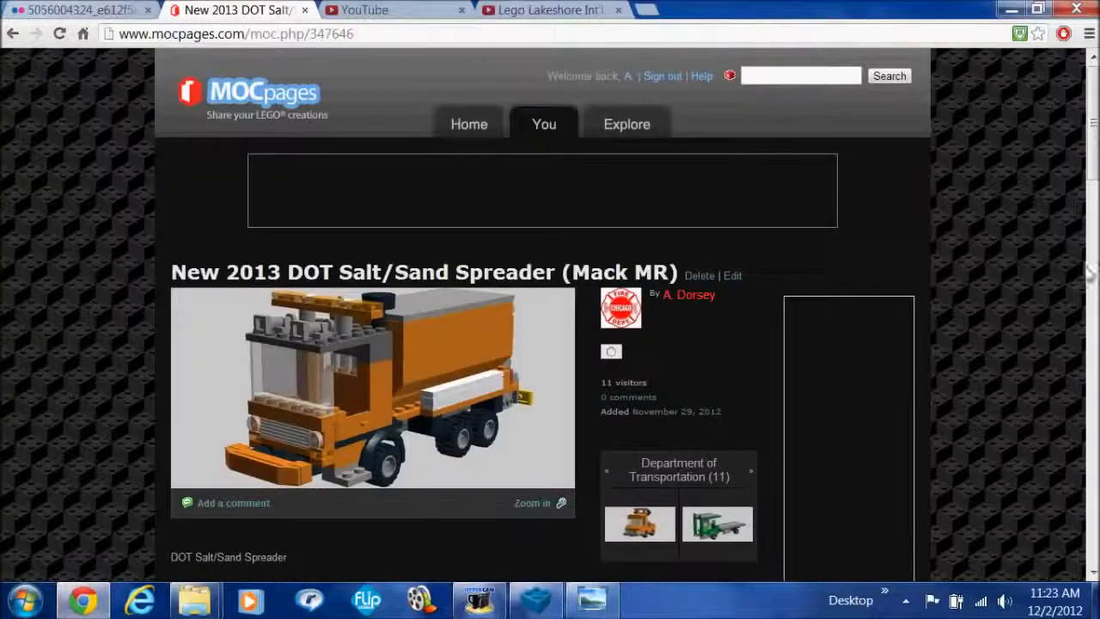
- Open the real-life truck photo's enlarged zoom page on MOCpages
{"action": "scroll", "scroll_direction": "down", "scroll_amount": 3}
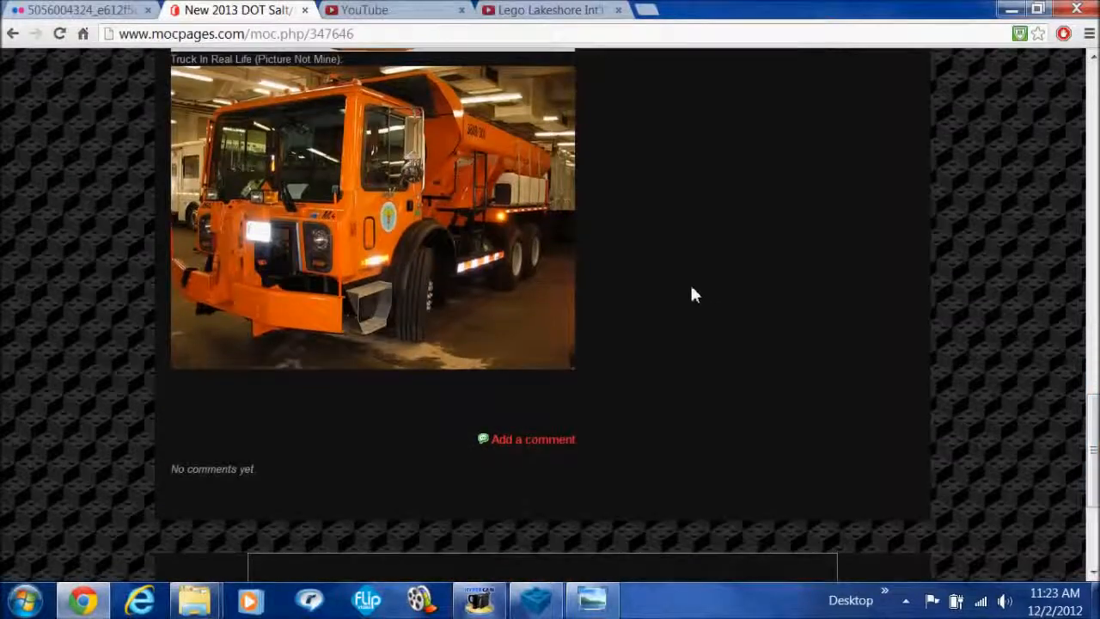
{"action": "left_click", "coordinate": [524, 206]}
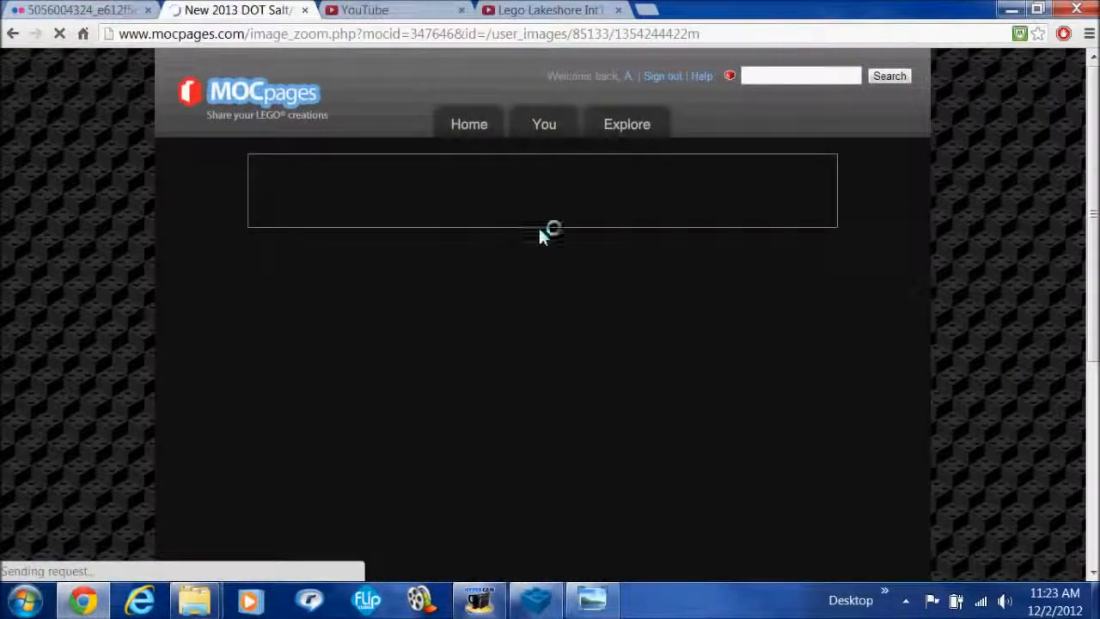
{"action": "scroll", "scroll_direction": "down", "scroll_amount": 3}
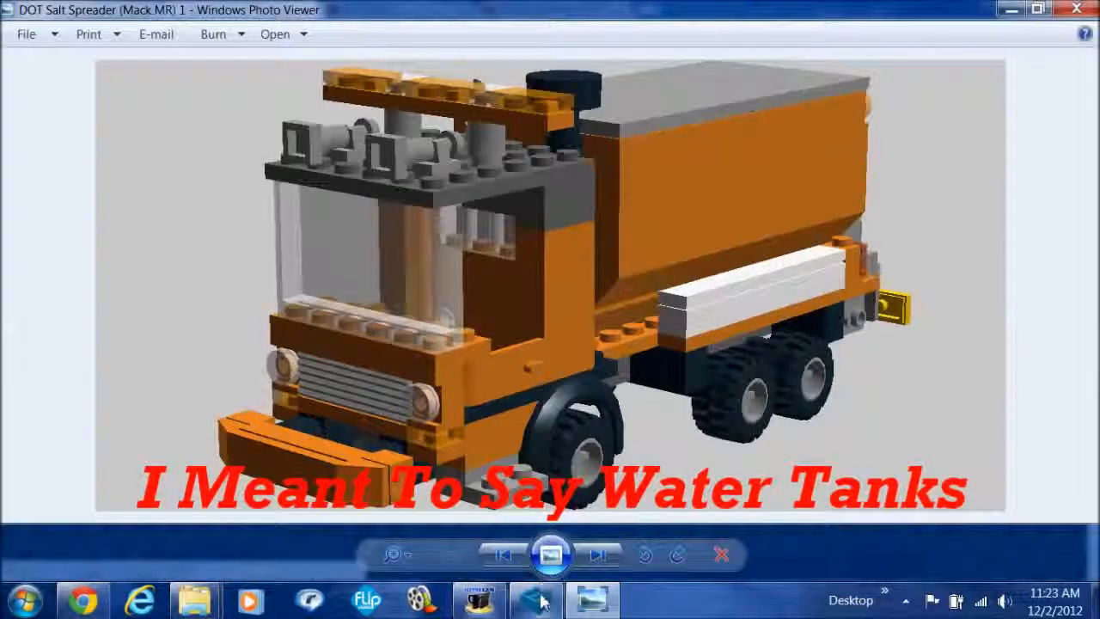
- Switch from the Photo Viewer render back to the truck model in LEGO Digital Designer
{"action": "left_click", "coordinate": [529, 598]}
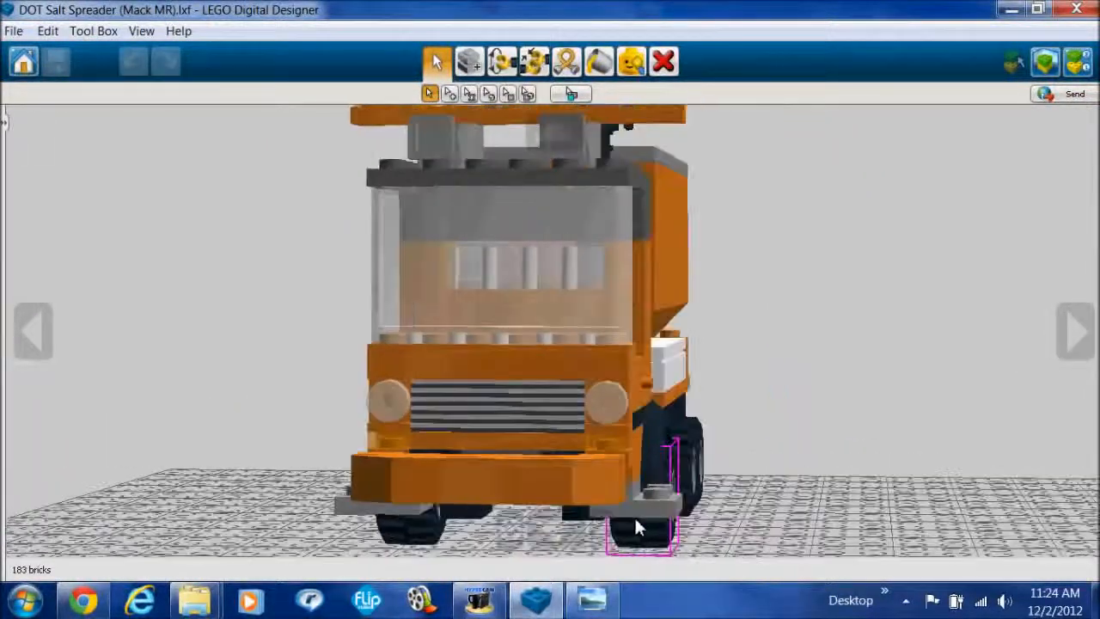
- Orbit the truck model around from its front toward the wheels
{"action": "left_click_drag", "start_coordinate": [636, 524], "coordinate": [310, 447]}
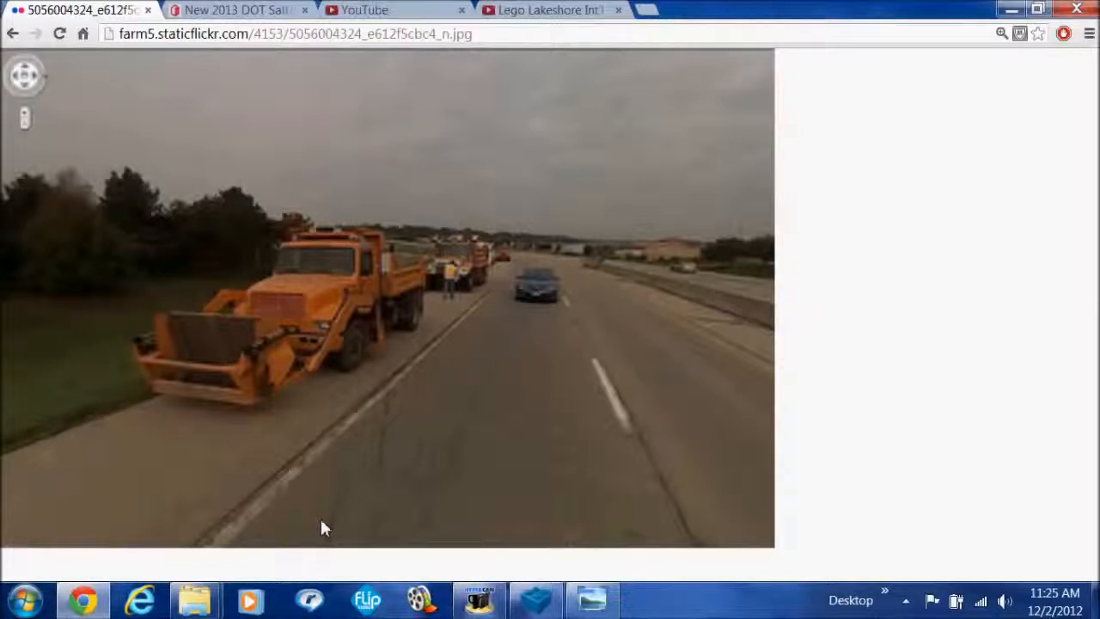
{"action": "mouse_move", "coordinate": [243, 286]}
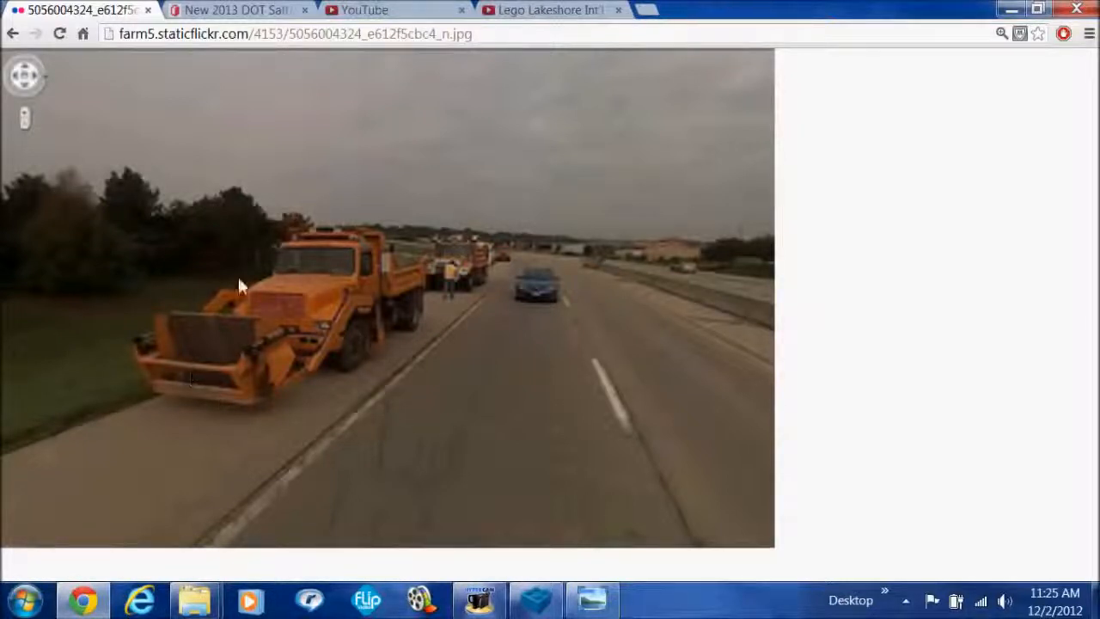
{"action": "mouse_move", "coordinate": [601, 451]}
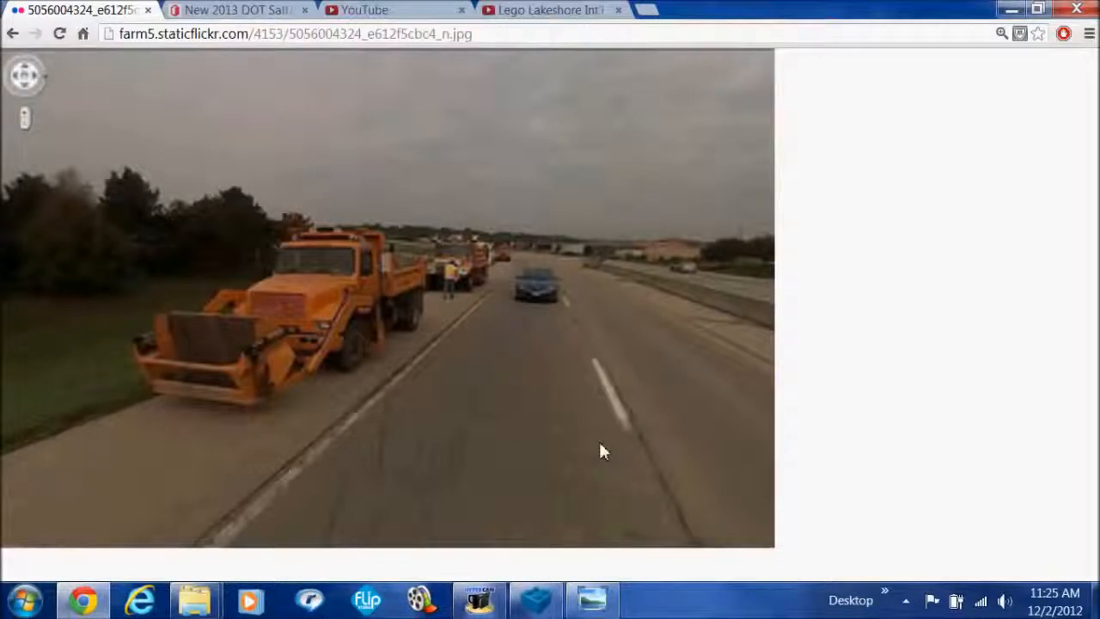
{"action": "mouse_move", "coordinate": [320, 429]}
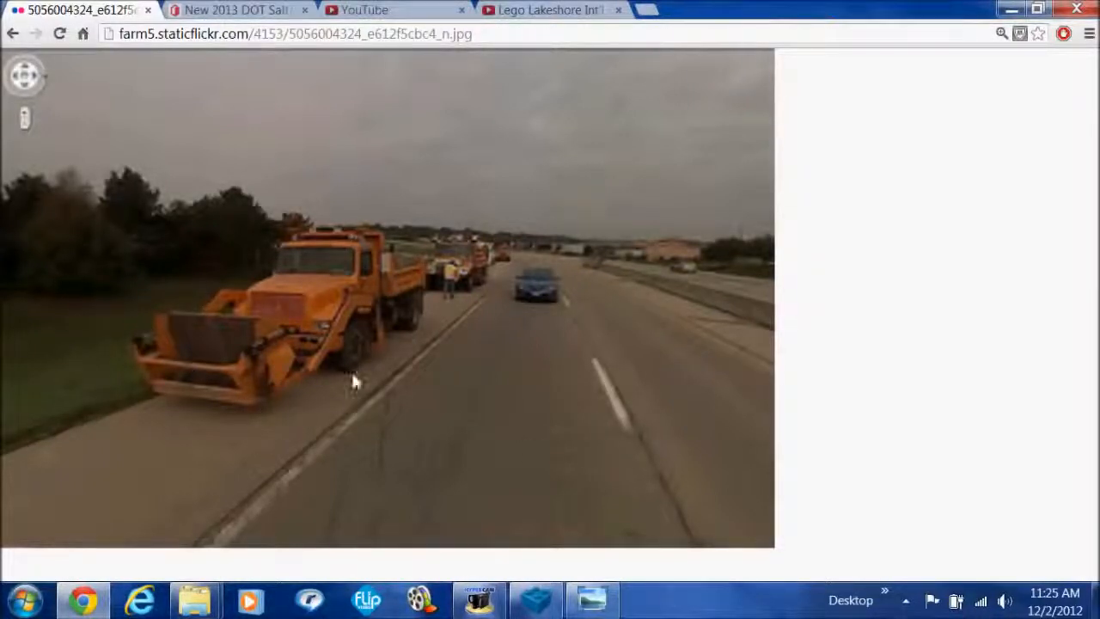
{"action": "mouse_move", "coordinate": [491, 446]}
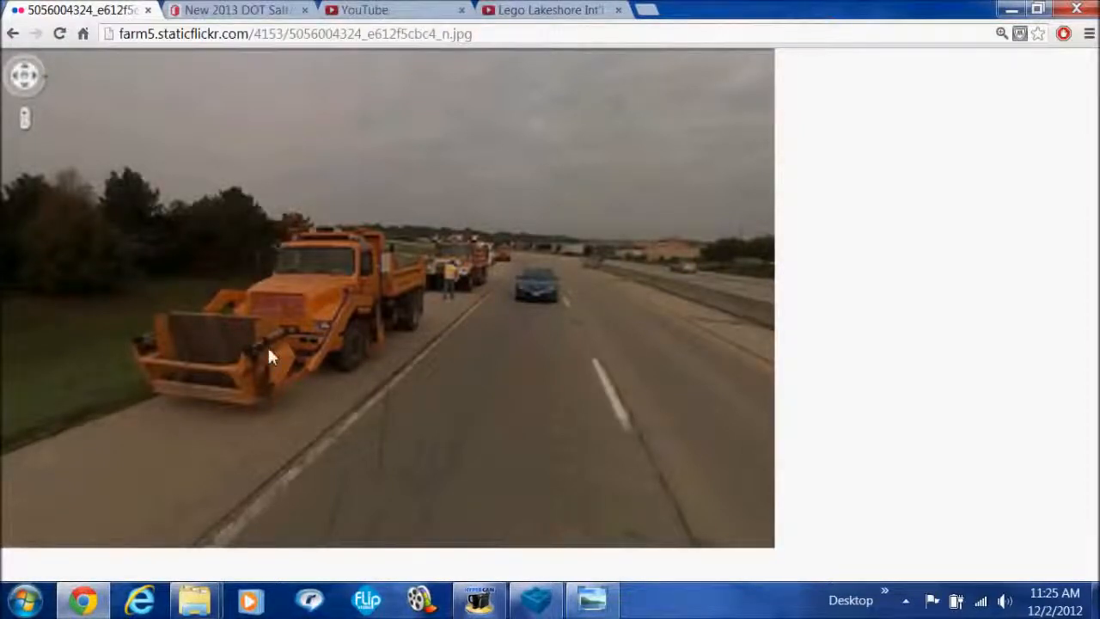
{"action": "mouse_move", "coordinate": [403, 428]}
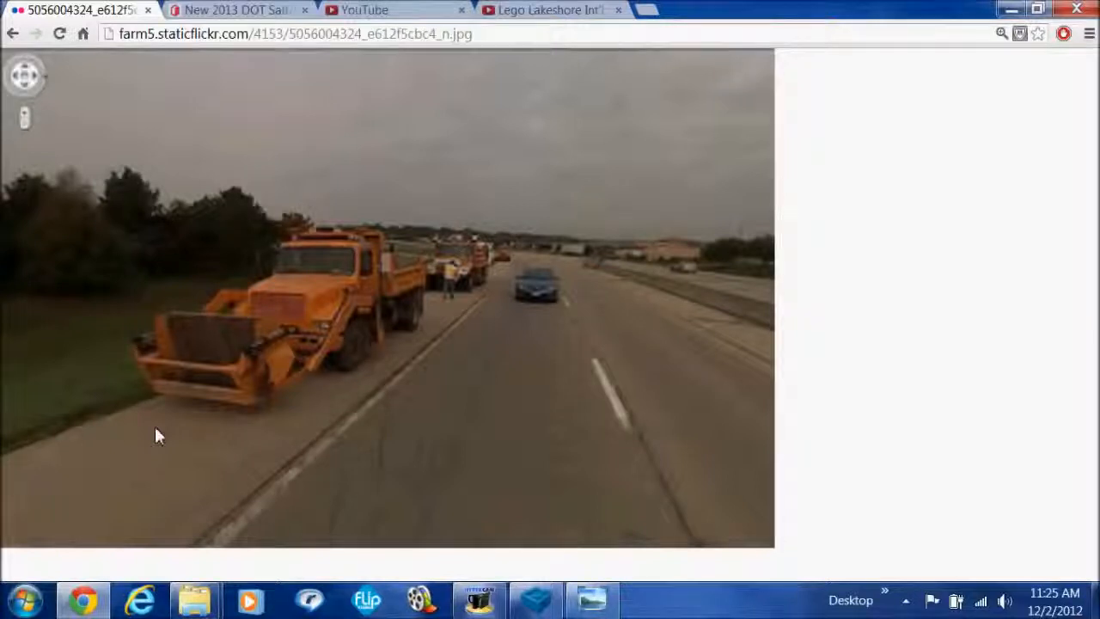
{"action": "mouse_move", "coordinate": [258, 310]}
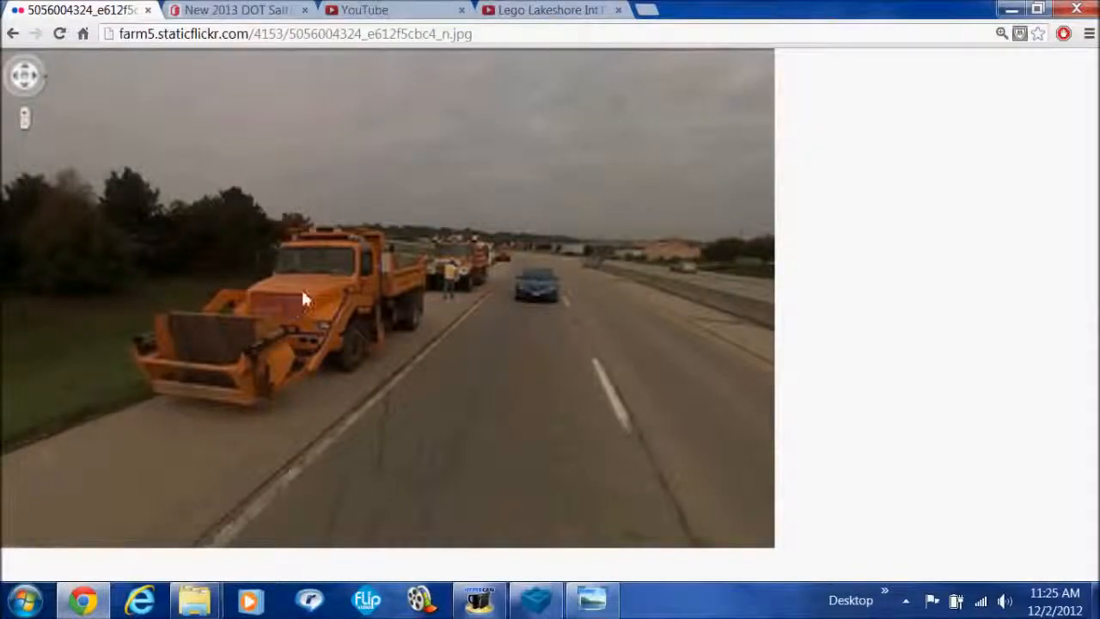
- After the Flickr plow-truck photo, switch back to the salt spreader model in LEGO Digital Designer
{"action": "left_click", "coordinate": [535, 599]}
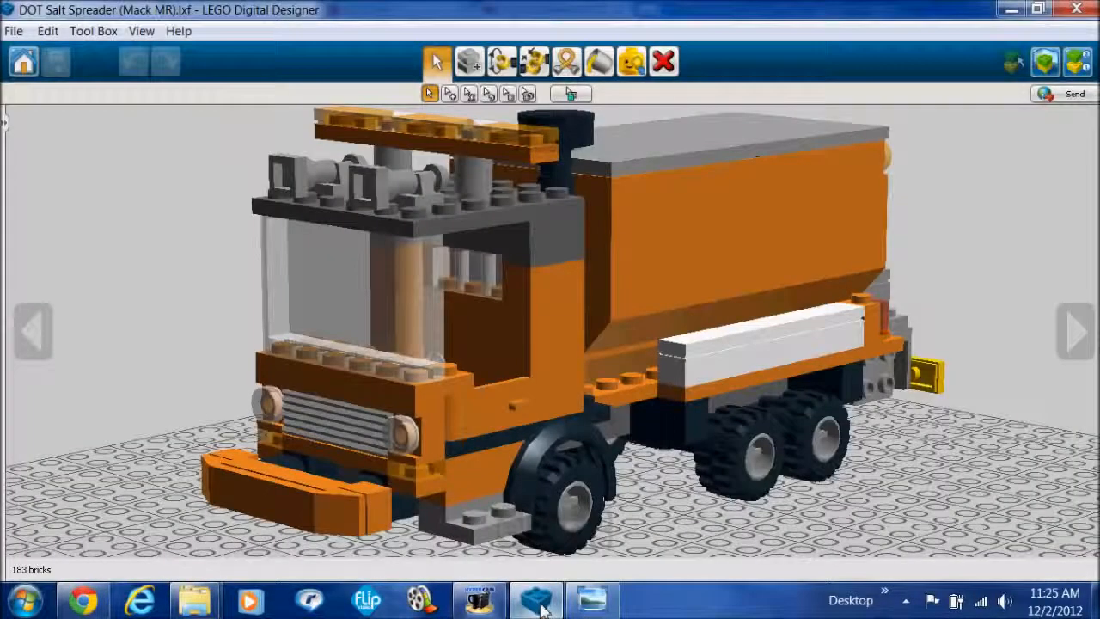